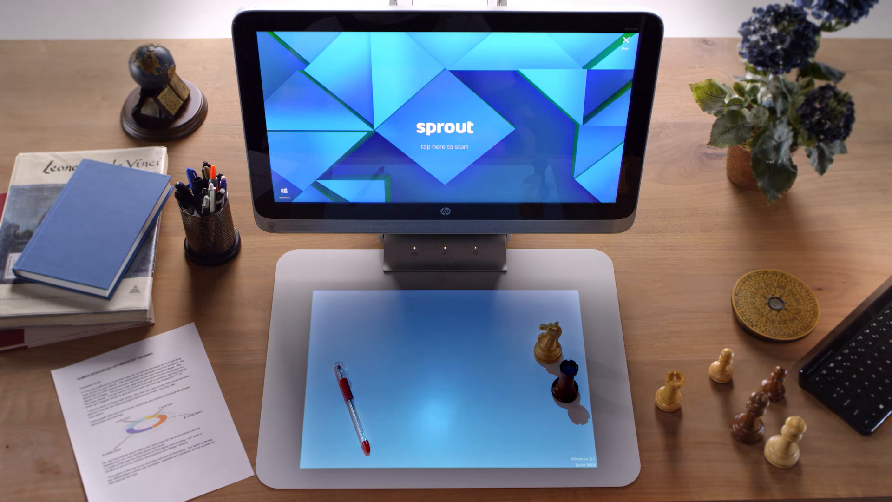
Start Sprout from its start screen and launch the Capture tile from the touch mat launcher
left_click(446, 126)
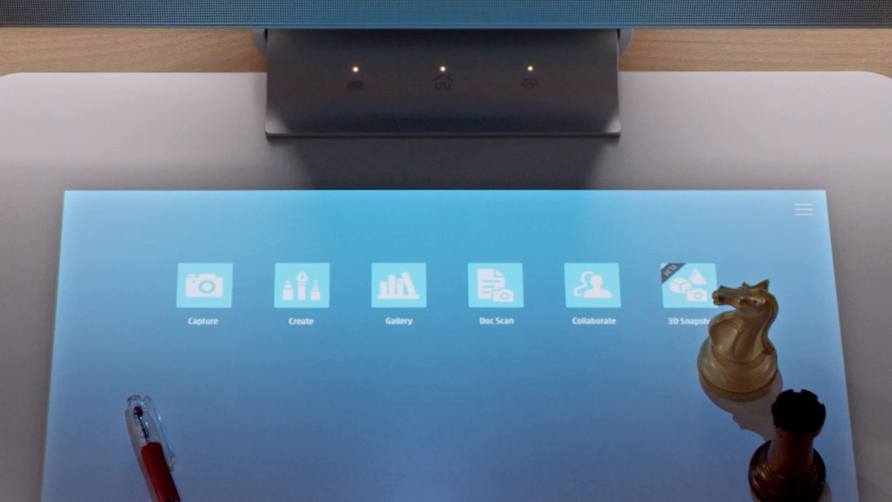
left_click(201, 285)
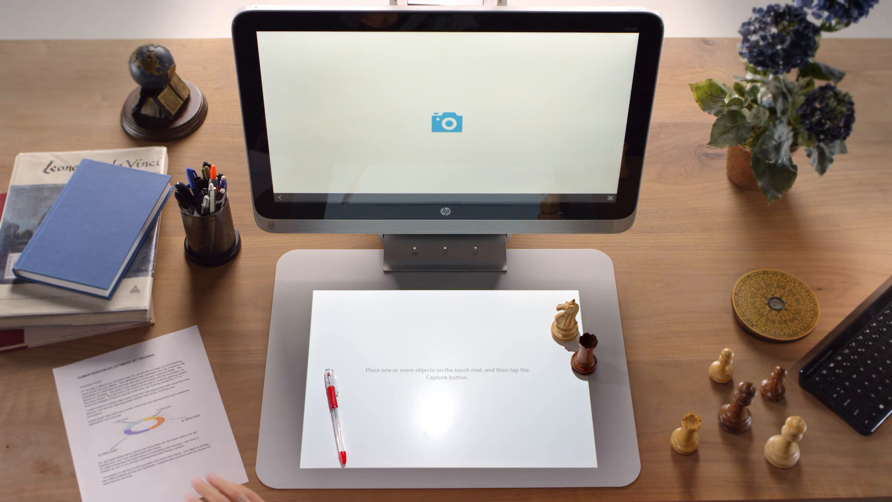